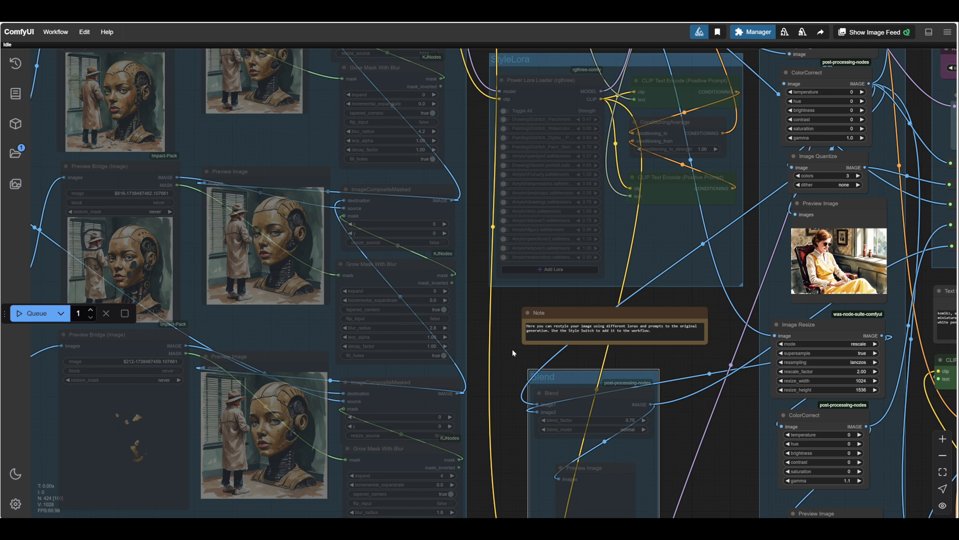
{"action": "mouse_move", "coordinate": [497, 361]}
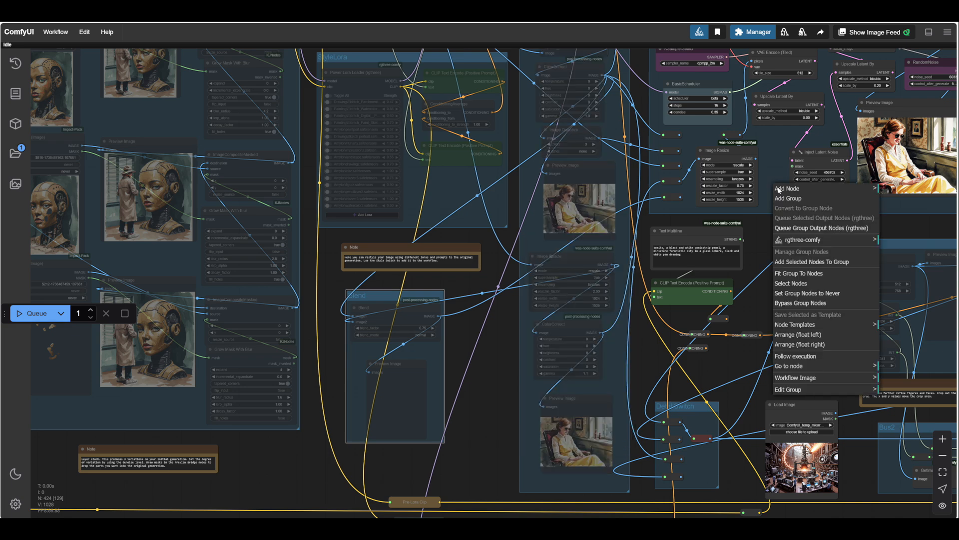
{"action": "mouse_move", "coordinate": [807, 283]}
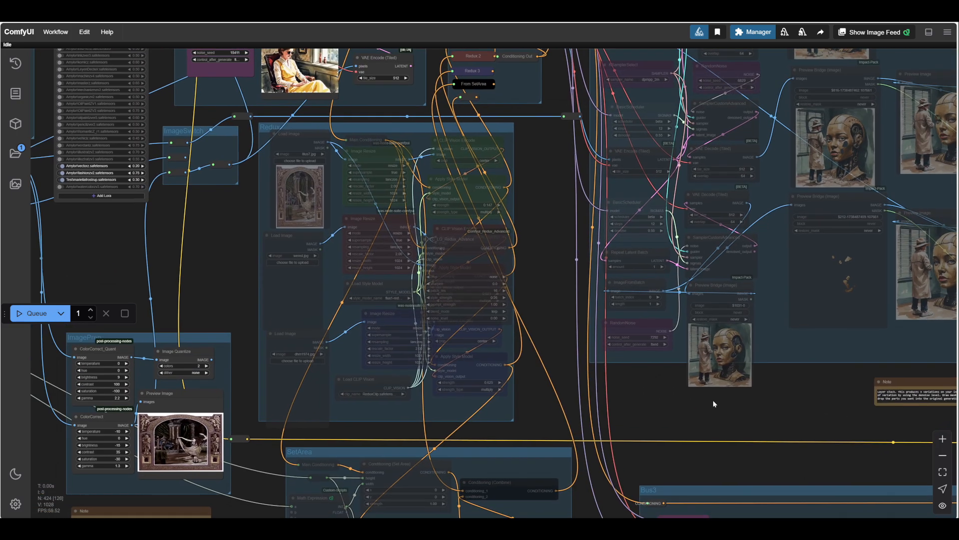
- Review the fashionz Victorian lady in yellow dress prompt and queue the render
{"action": "left_click_drag", "start_coordinate": [712, 403], "coordinate": [369, 297]}
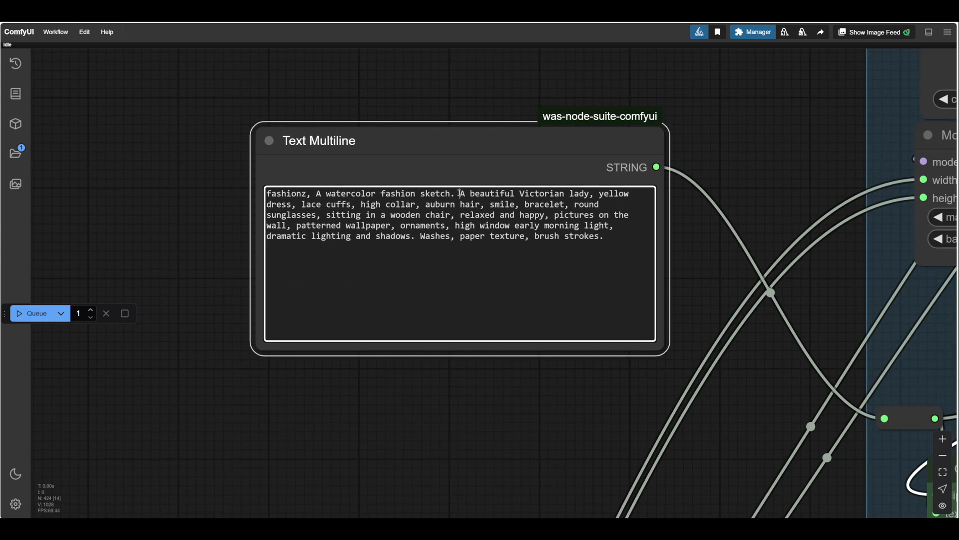
{"action": "left_click_drag", "start_coordinate": [459, 193], "coordinate": [414, 235]}
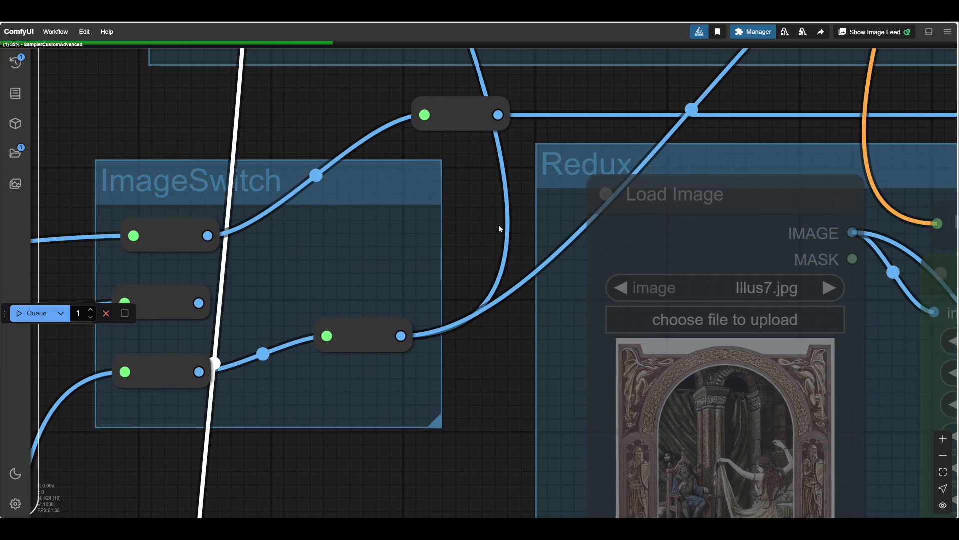
{"action": "left_click_drag", "start_coordinate": [498, 230], "coordinate": [372, 418]}
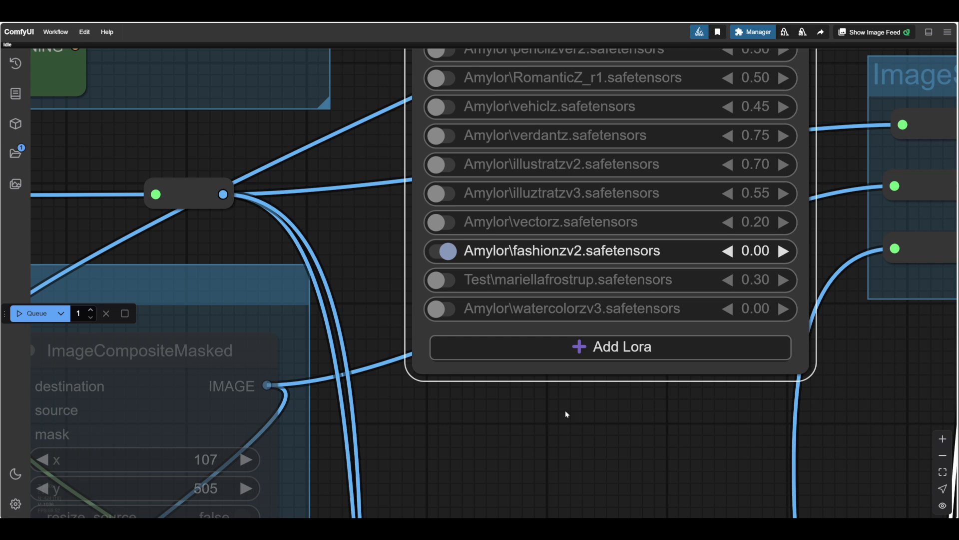
- Queue renders at fashionzv2 strength 0.00, then at rising strengths up to 1.00
{"action": "left_click", "coordinate": [39, 313]}
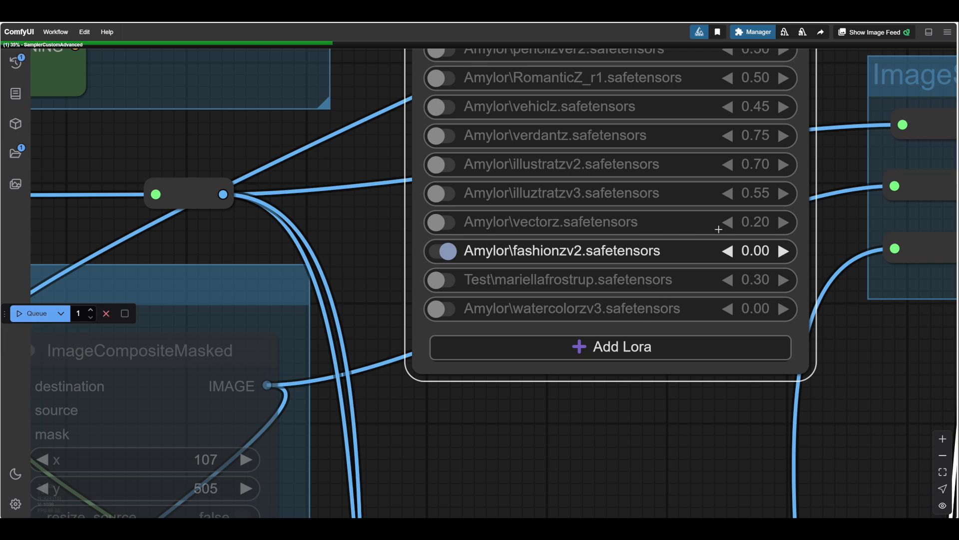
{"action": "left_click", "coordinate": [785, 250]}
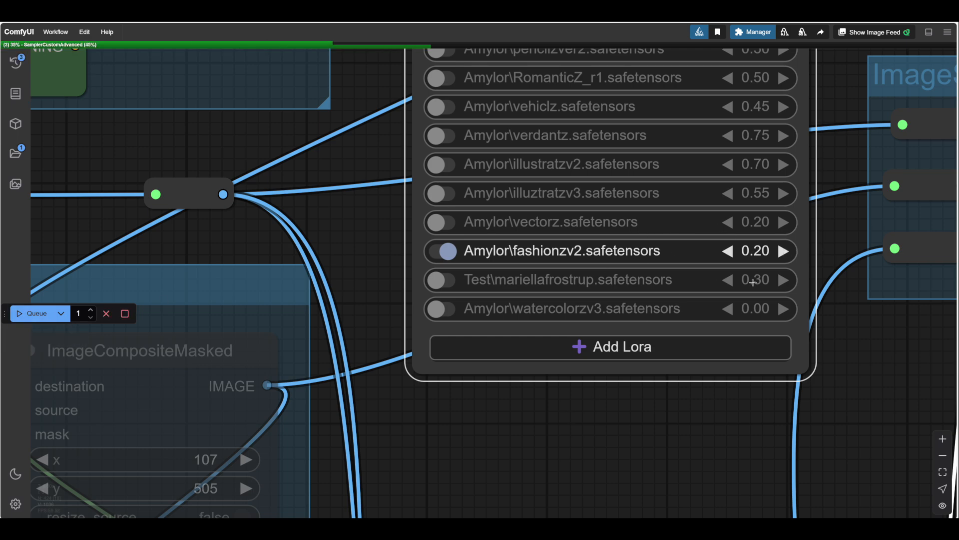
{"action": "left_click", "coordinate": [785, 251]}
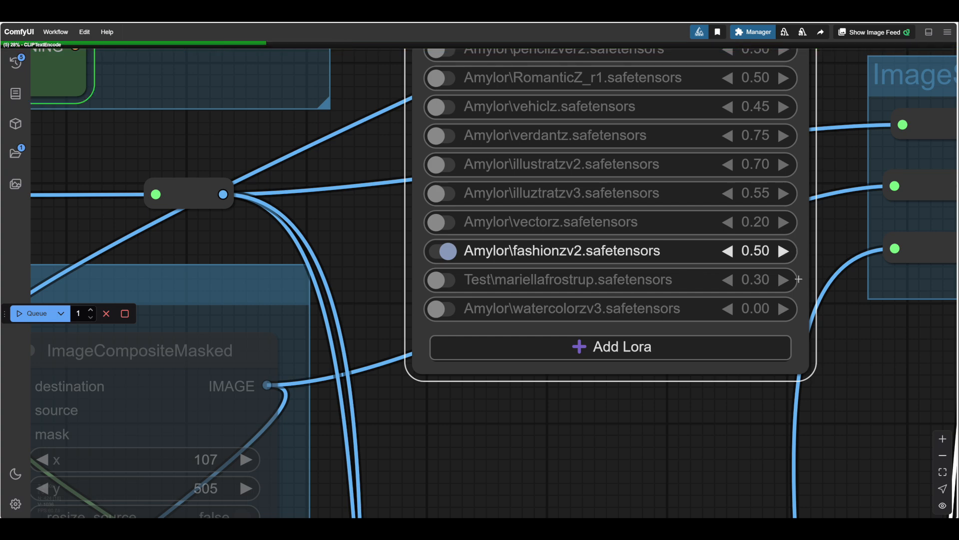
{"action": "left_click", "coordinate": [786, 251]}
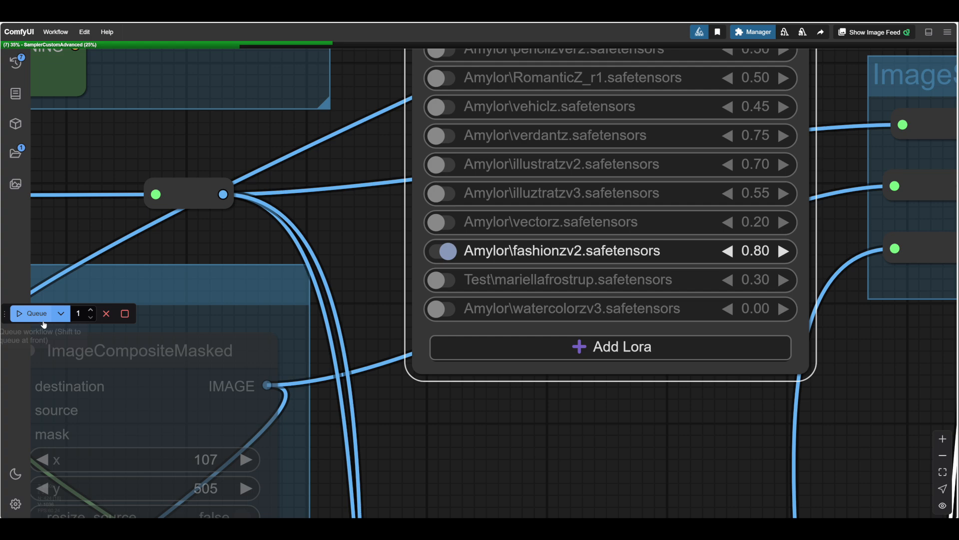
{"action": "left_click", "coordinate": [783, 251]}
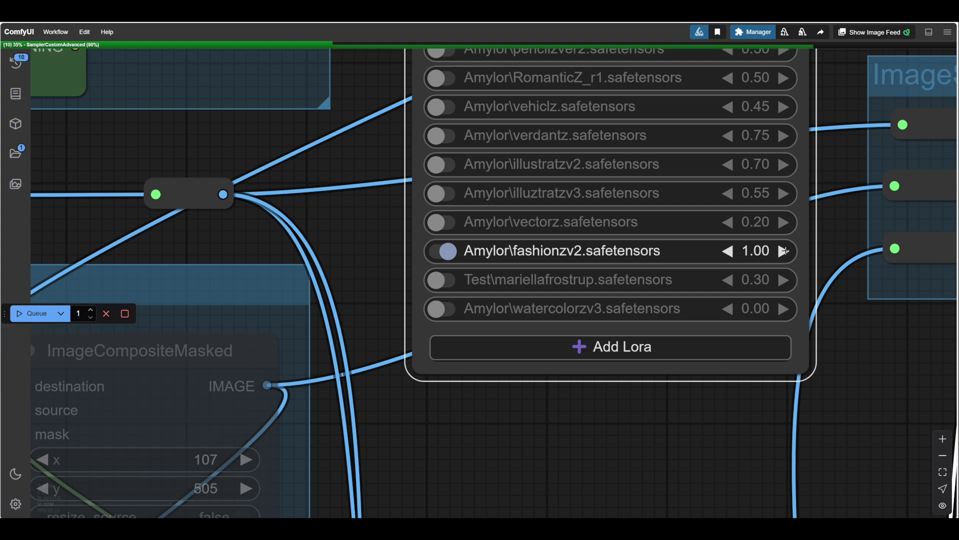
{"action": "left_click", "coordinate": [785, 251]}
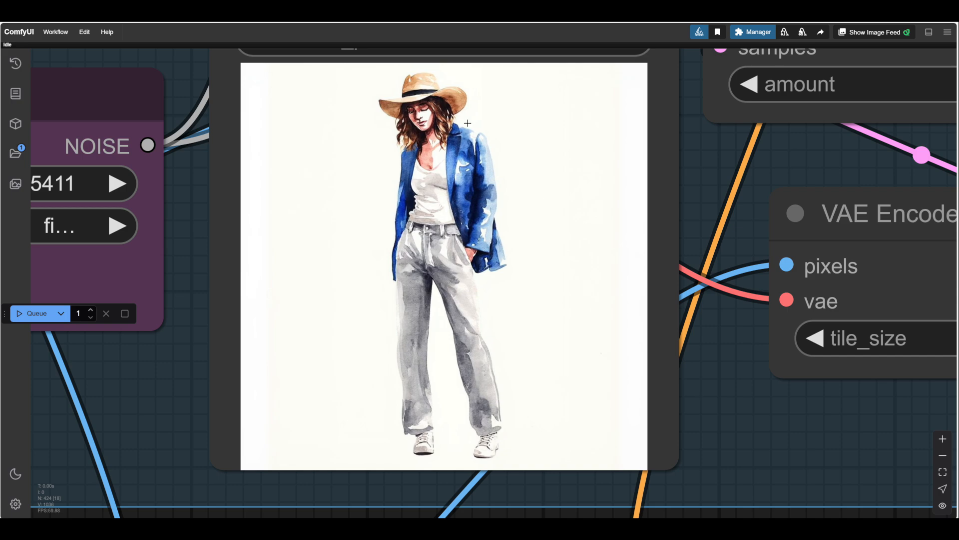
{"action": "mouse_move", "coordinate": [281, 403]}
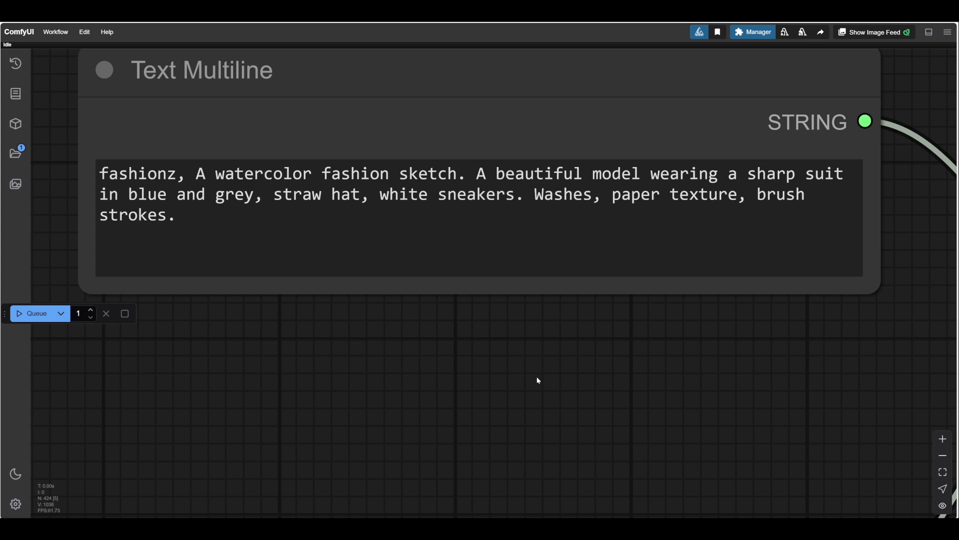
{"action": "scroll", "scroll_direction": "down", "scroll_amount": 3}
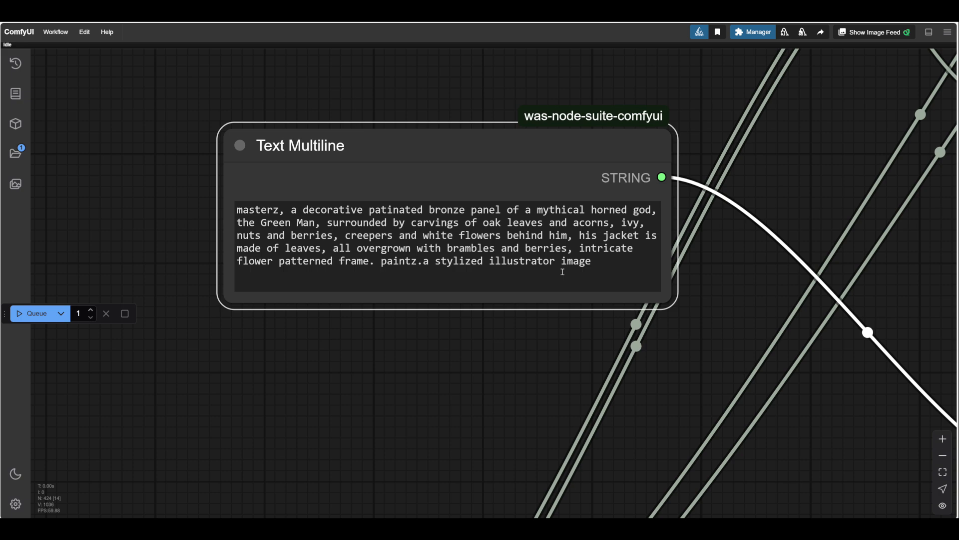
- Replace the paintz illustrator phrase with 'watercolor painting' in the fashionz Green Man prompt
{"action": "left_click_drag", "start_coordinate": [377, 260], "coordinate": [556, 261]}
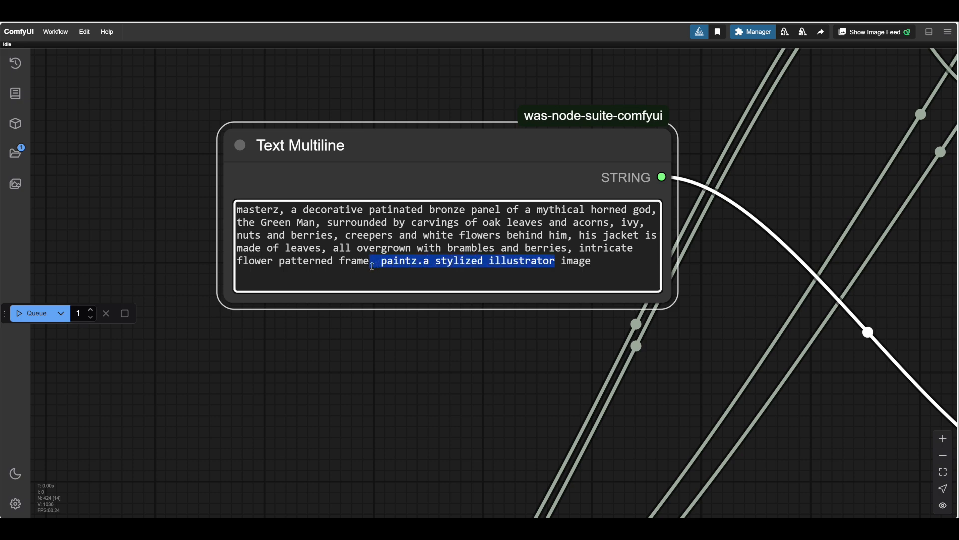
{"action": "type", "text": "watercolor painting"}
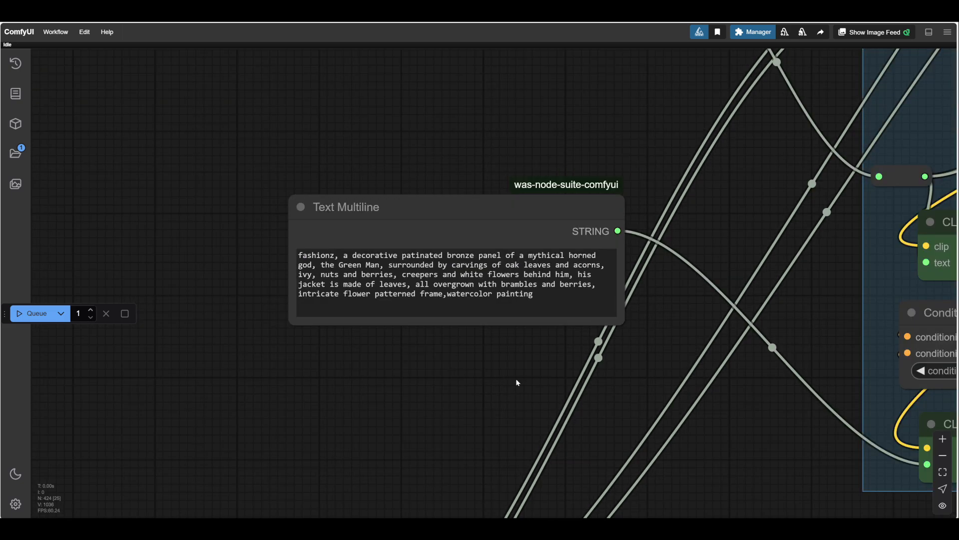
{"action": "left_click_drag", "start_coordinate": [516, 383], "coordinate": [271, 358]}
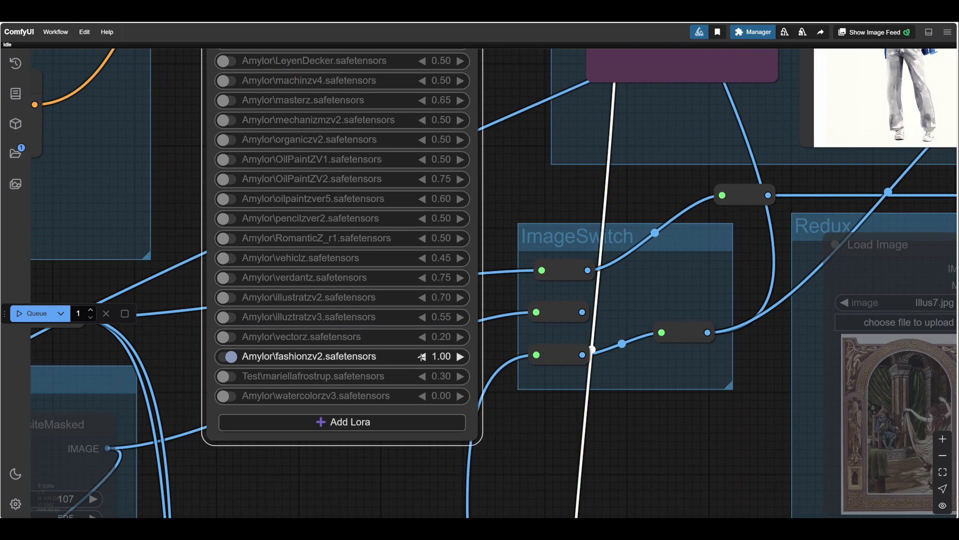
- Lower the fashionzv2 LoRA strength to 0.85 for the Green Man panel prompt
{"action": "left_click", "coordinate": [421, 356]}
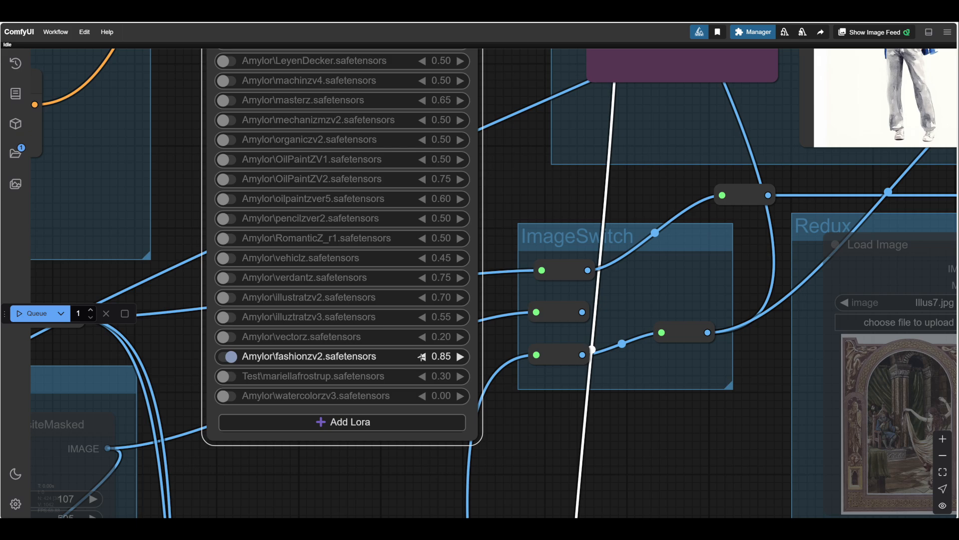
{"action": "left_click", "coordinate": [421, 356]}
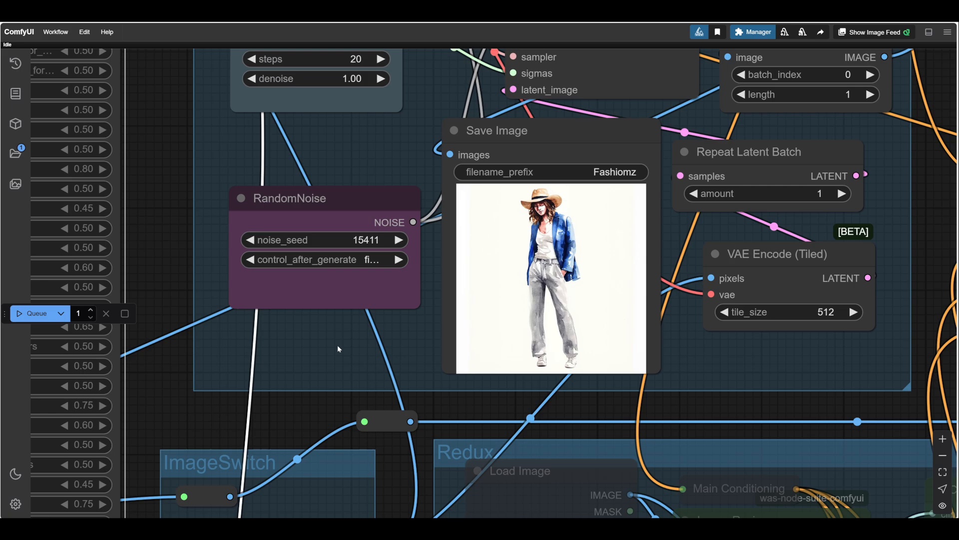
{"action": "scroll", "scroll_direction": "down", "scroll_amount": 3}
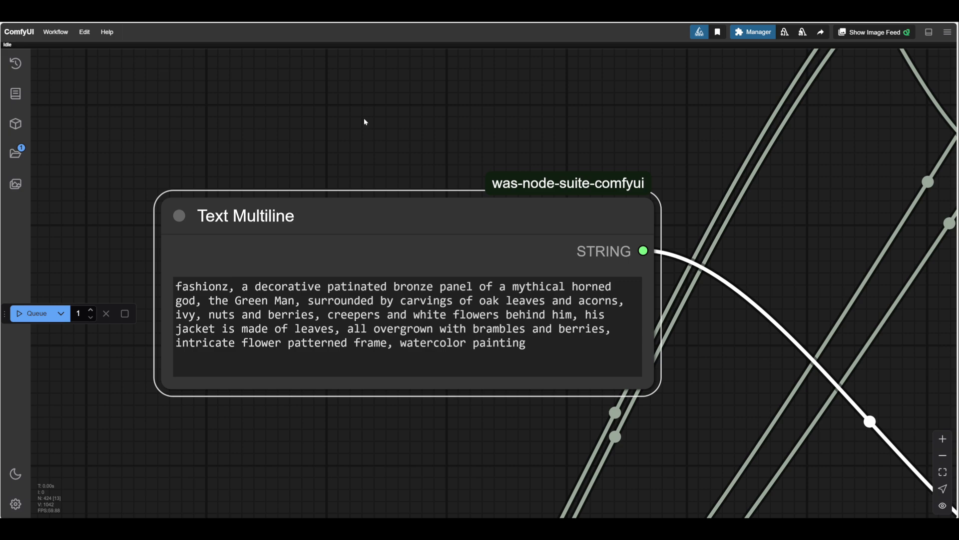
{"action": "left_click_drag", "start_coordinate": [364, 122], "coordinate": [381, 219]}
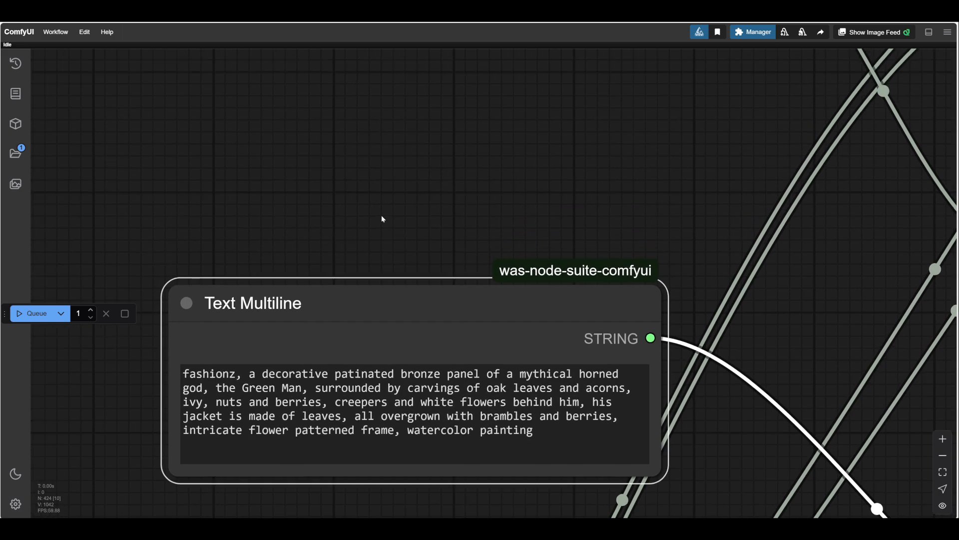
{"action": "left_click_drag", "start_coordinate": [383, 219], "coordinate": [357, 275]}
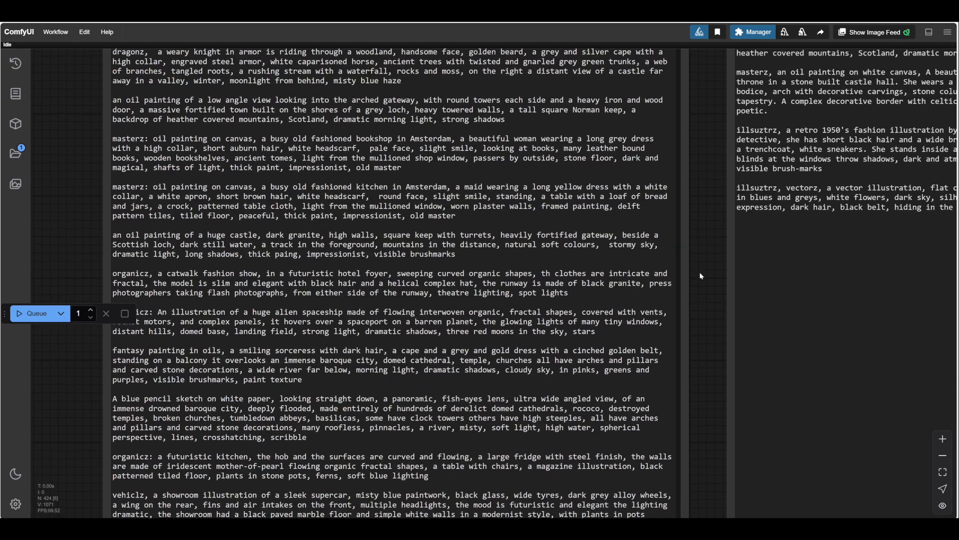
- Grab the vehiclz showroom supercar prompt from the stored prompt list
{"action": "scroll", "scroll_direction": "down", "scroll_amount": 3}
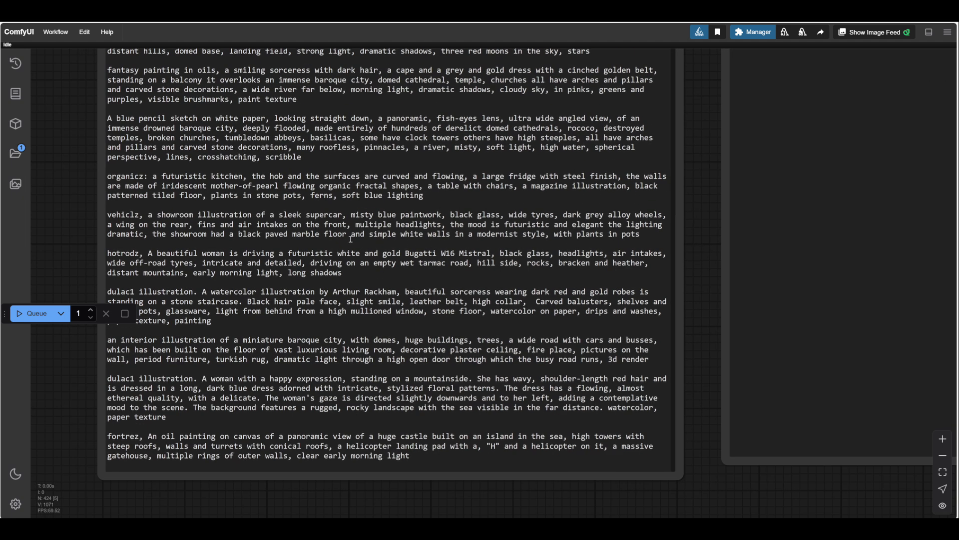
{"action": "double_click", "coordinate": [174, 213]}
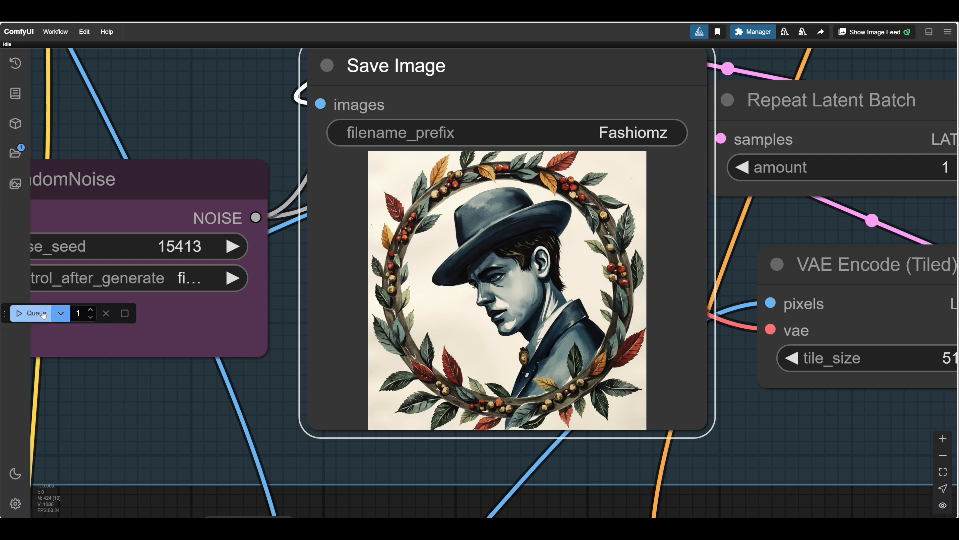
- Render the watercolor blue supercar in the showroom and inspect the result up close
{"action": "left_click", "coordinate": [34, 313]}
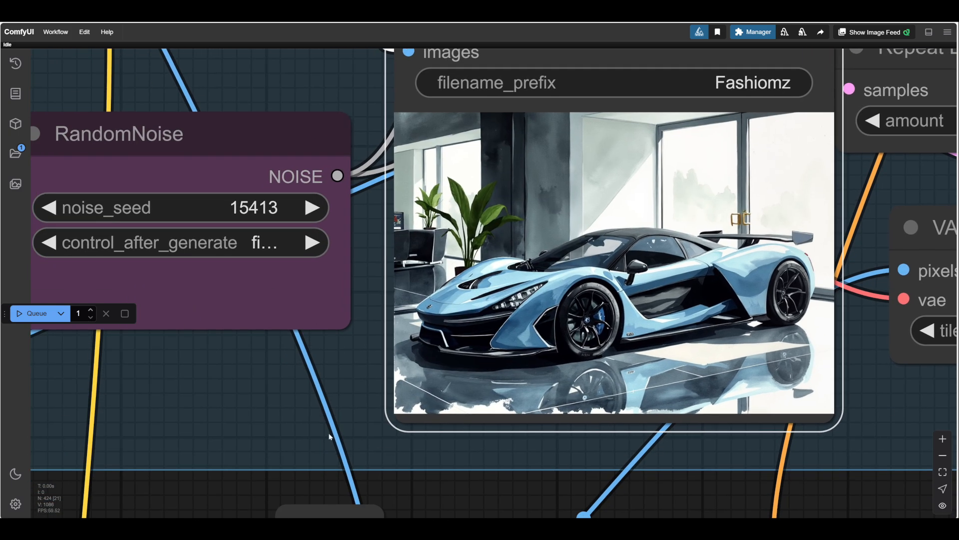
{"action": "left_click_drag", "start_coordinate": [329, 437], "coordinate": [266, 398]}
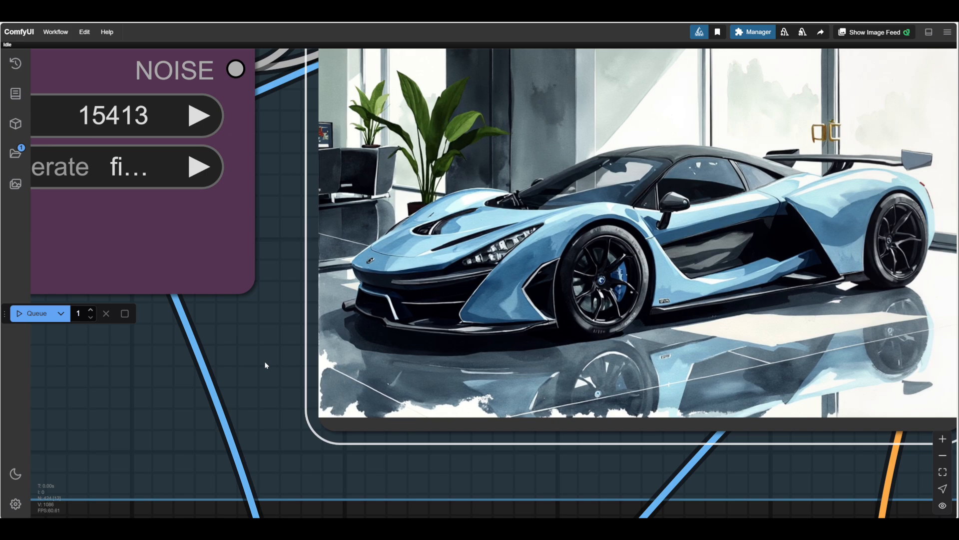
{"action": "scroll", "scroll_direction": "down", "scroll_amount": 3}
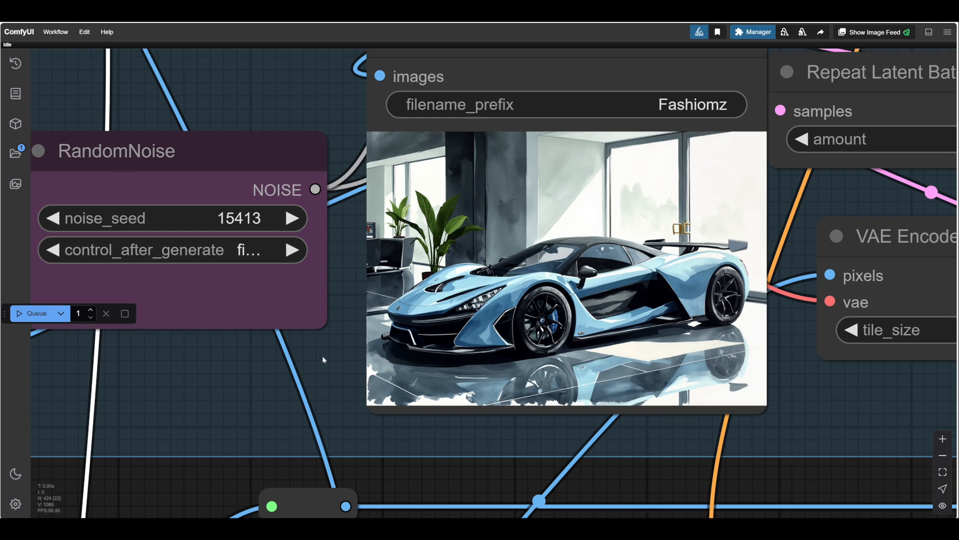
{"action": "mouse_move", "coordinate": [353, 286]}
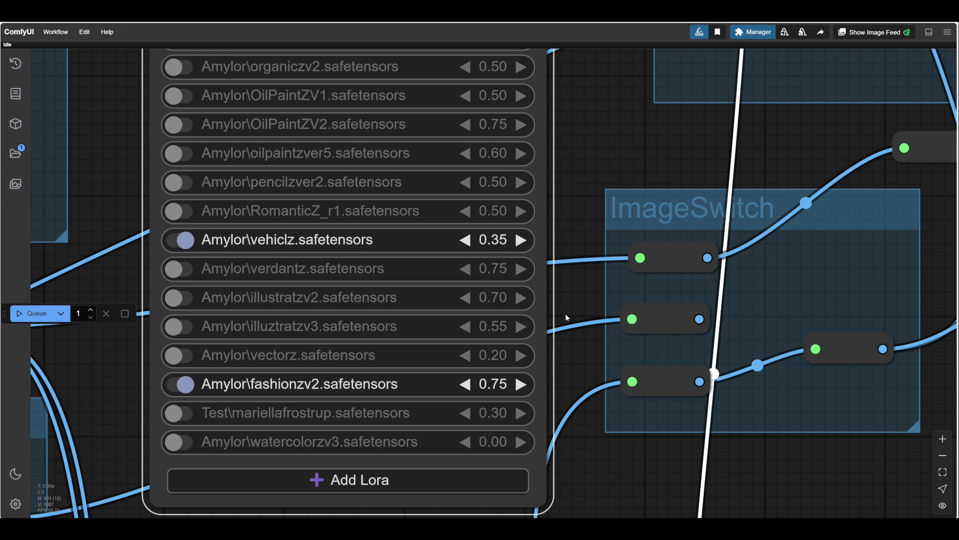
- Set vehiclz to 0.25 and fashionzv2 to 0.80 and render the supercar again
{"action": "left_click", "coordinate": [464, 239]}
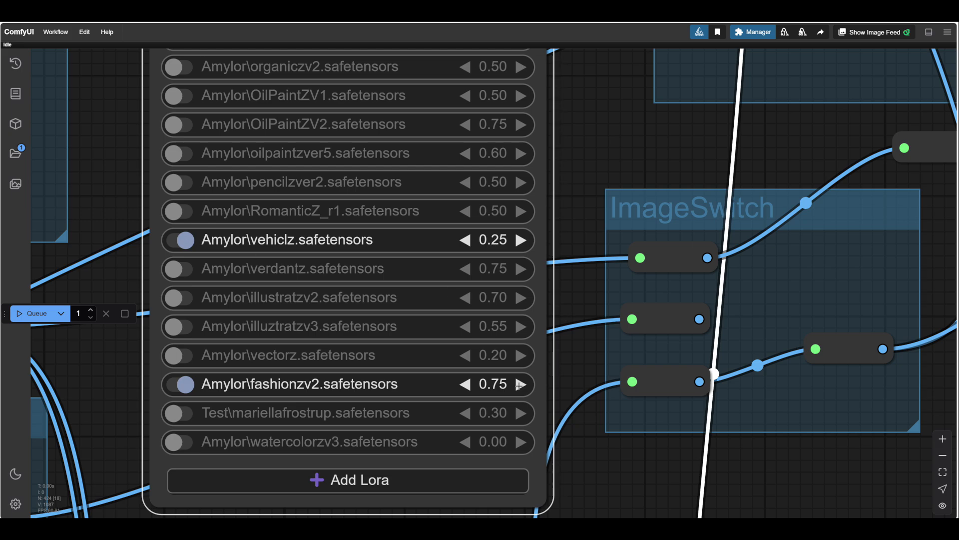
{"action": "left_click", "coordinate": [520, 384]}
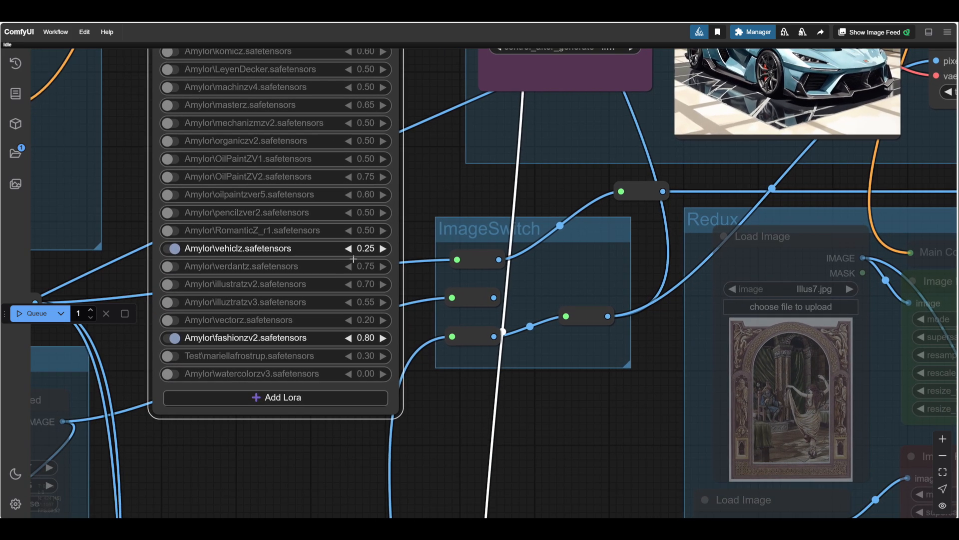
{"action": "left_click", "coordinate": [349, 249]}
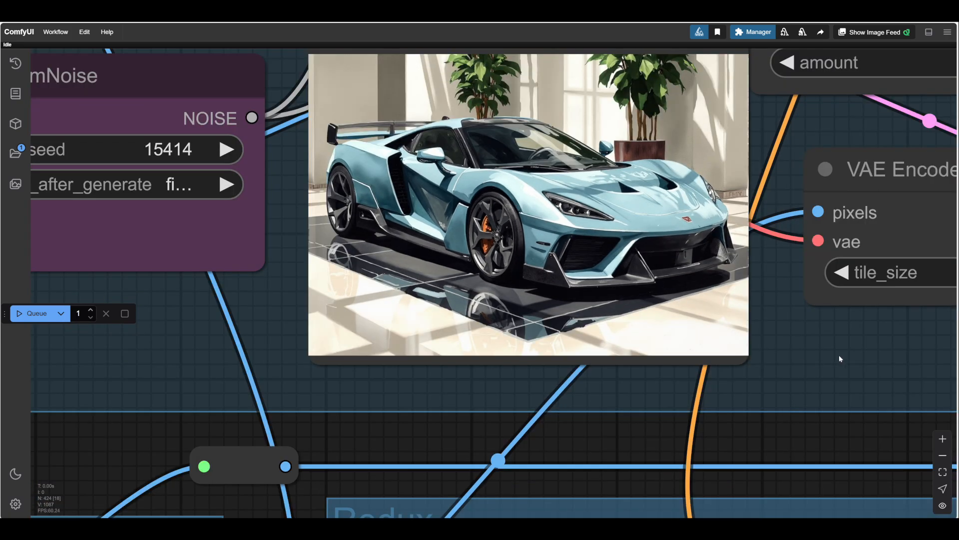
{"action": "left_click_drag", "start_coordinate": [838, 359], "coordinate": [700, 416]}
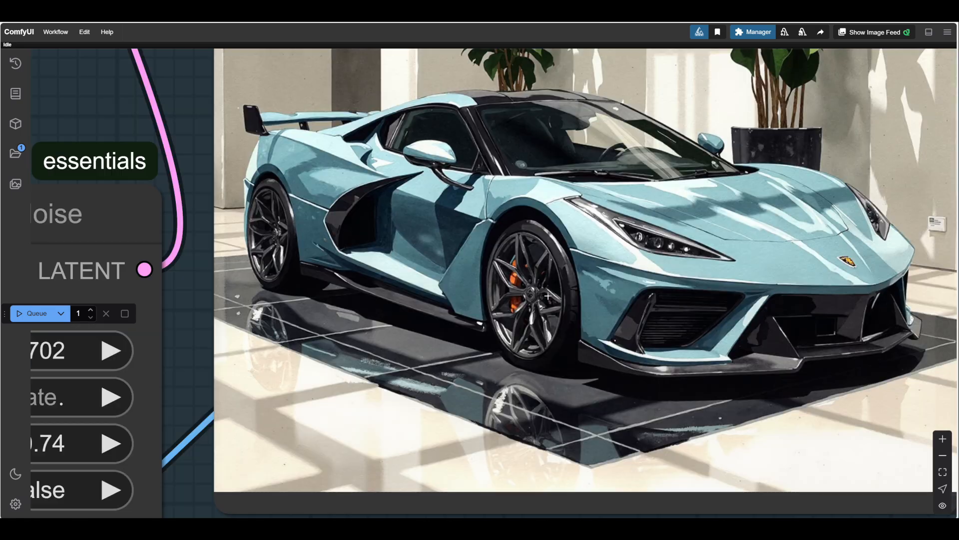
{"action": "right_click", "coordinate": [547, 296]}
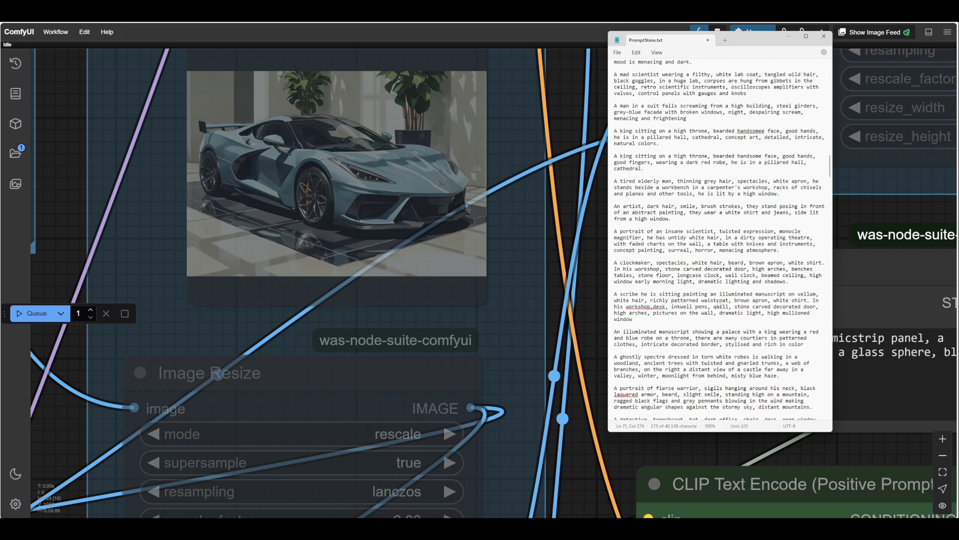
- Copy the red and gold robed sorceress prompt from the Girls section of PromptStore.txt
{"action": "scroll", "scroll_direction": "down", "scroll_amount": 3}
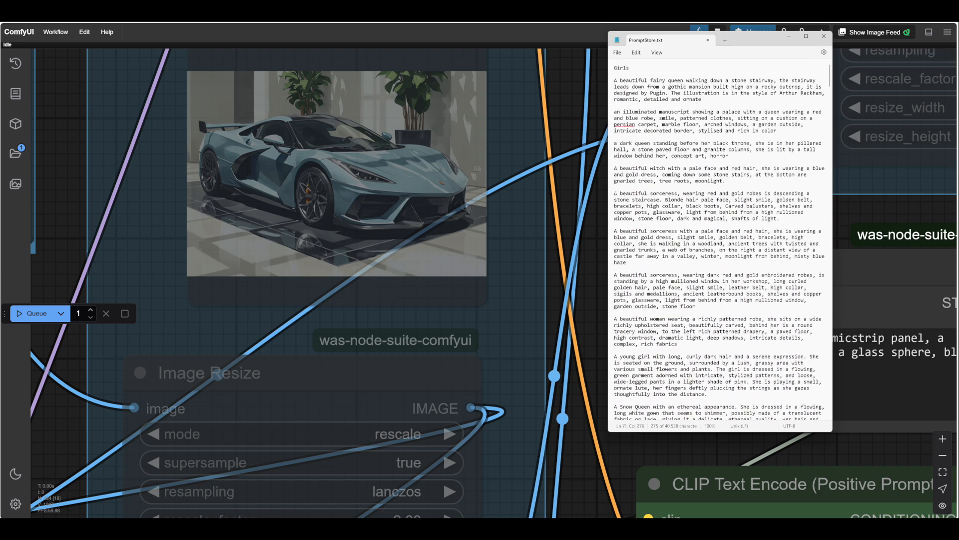
{"action": "left_click_drag", "start_coordinate": [613, 193], "coordinate": [778, 218]}
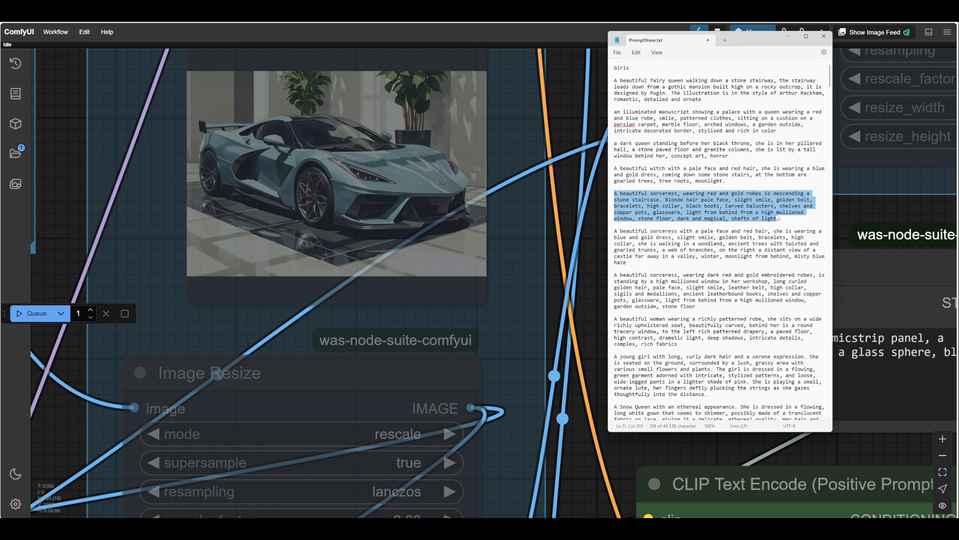
{"action": "left_click", "coordinate": [823, 37]}
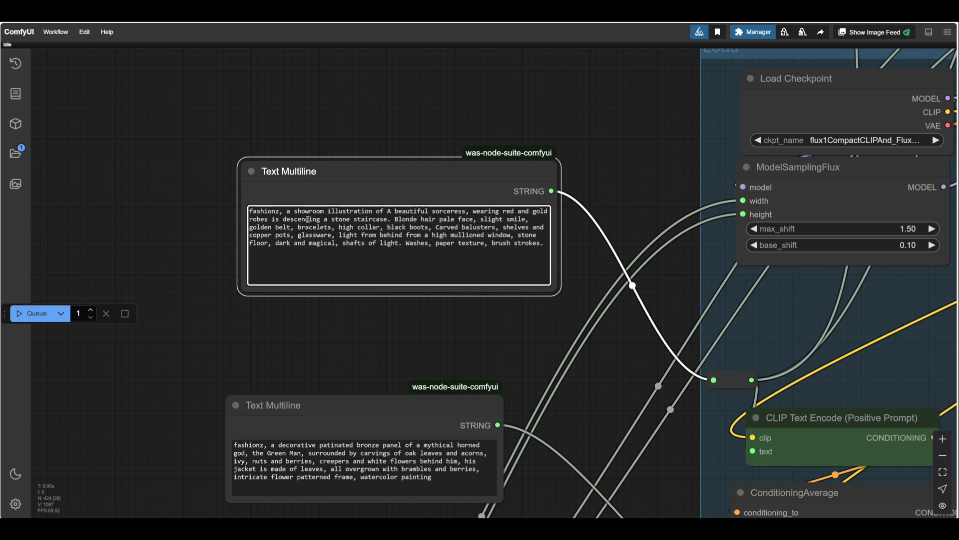
- Paste the sorceress staircase prompt after the fashionz trigger word
{"action": "double_click", "coordinate": [295, 218]}
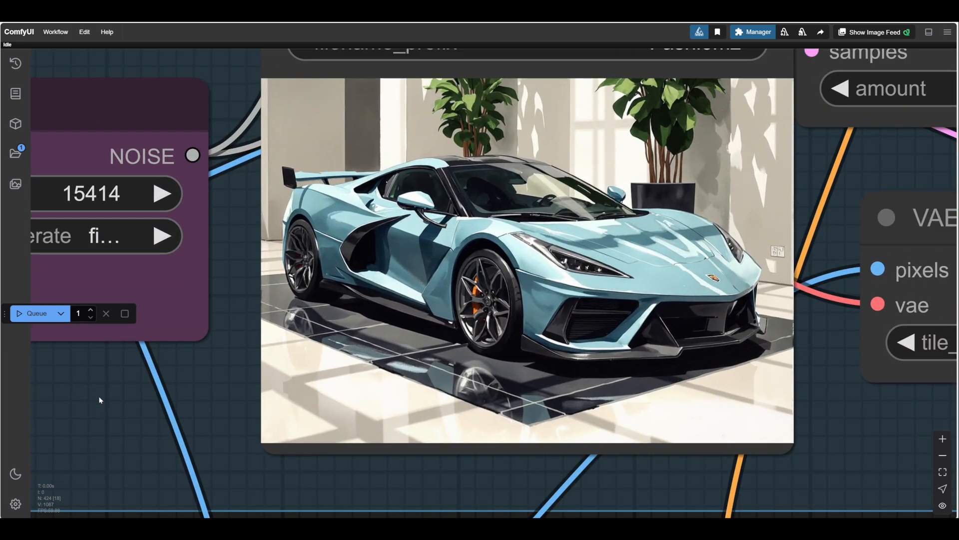
- Render the red-robed sorceress on the staircase and queue three more runs with new seeds
{"action": "left_click", "coordinate": [36, 313]}
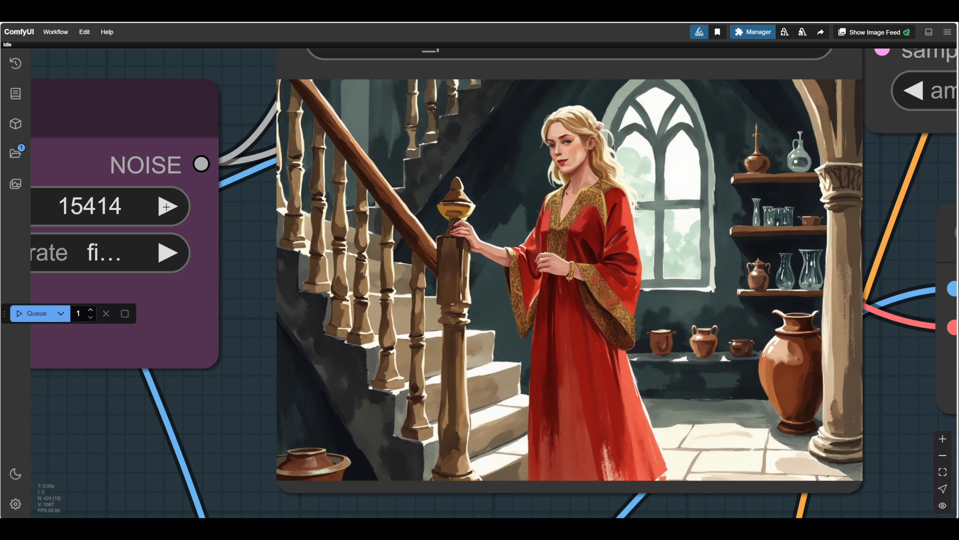
{"action": "left_click", "coordinate": [36, 313]}
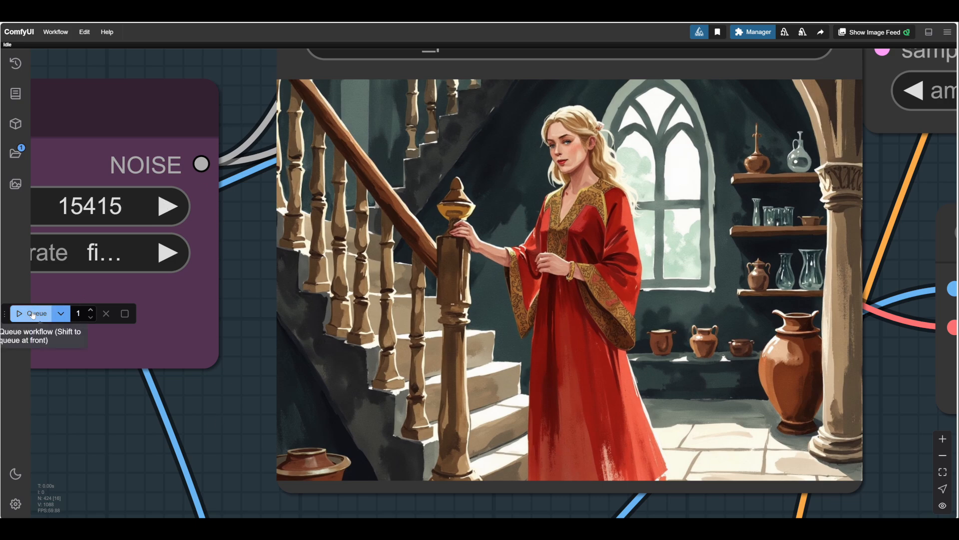
{"action": "left_click", "coordinate": [35, 313]}
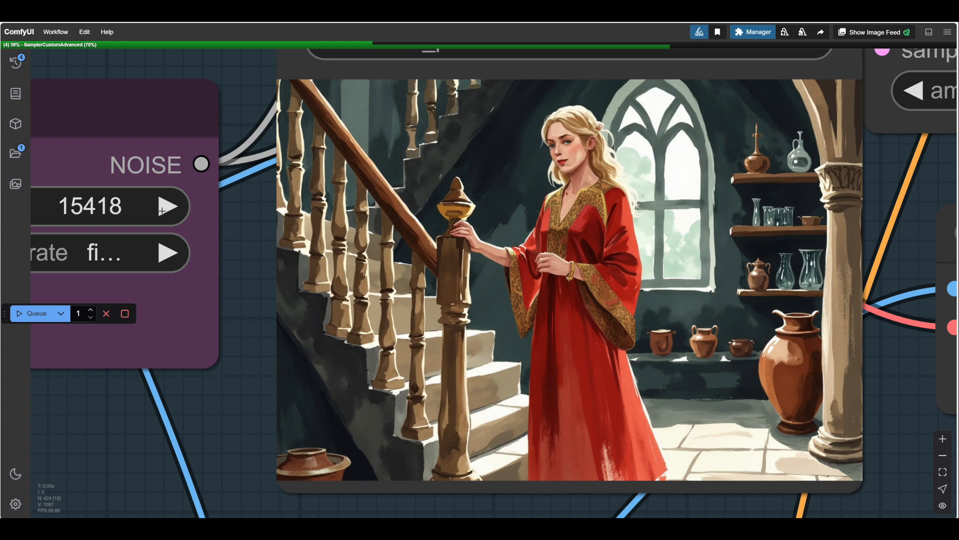
{"action": "left_click", "coordinate": [170, 206]}
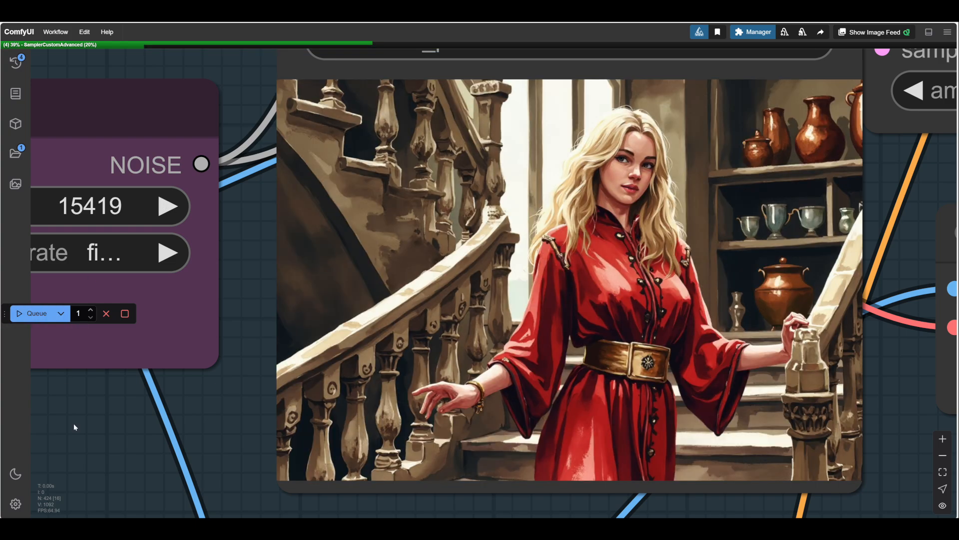